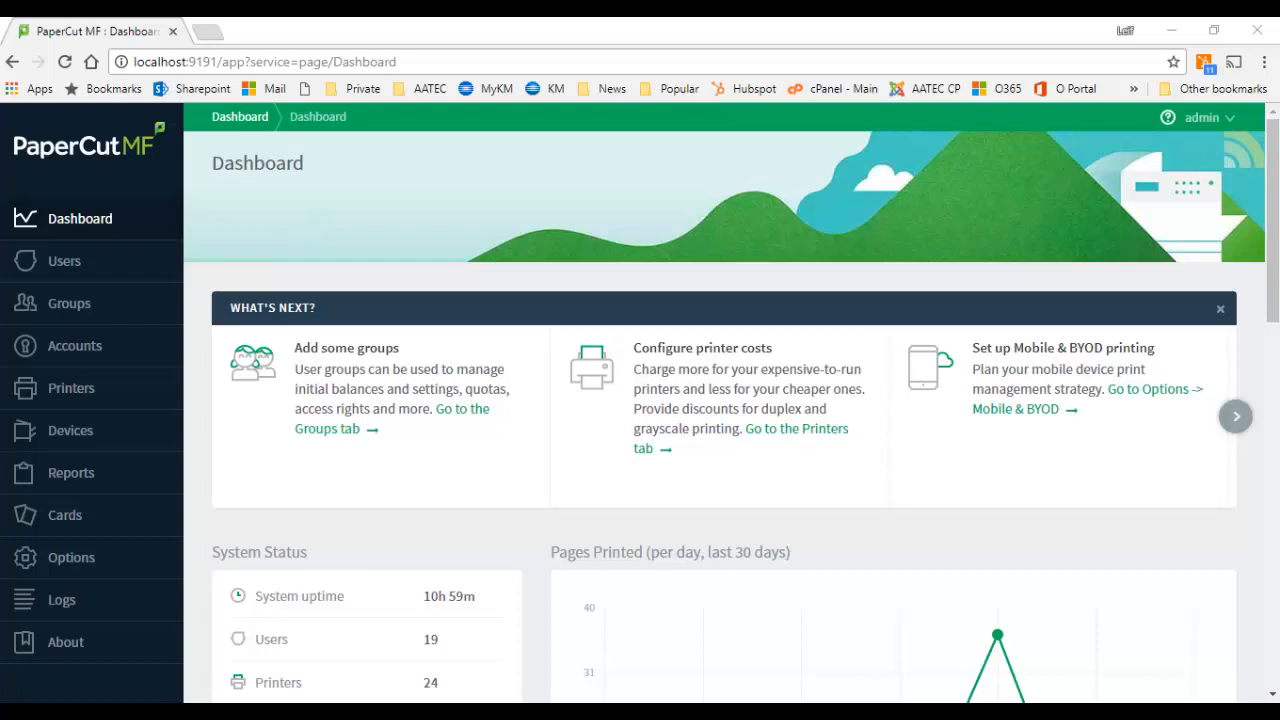
pyautogui.moveTo(104, 198)
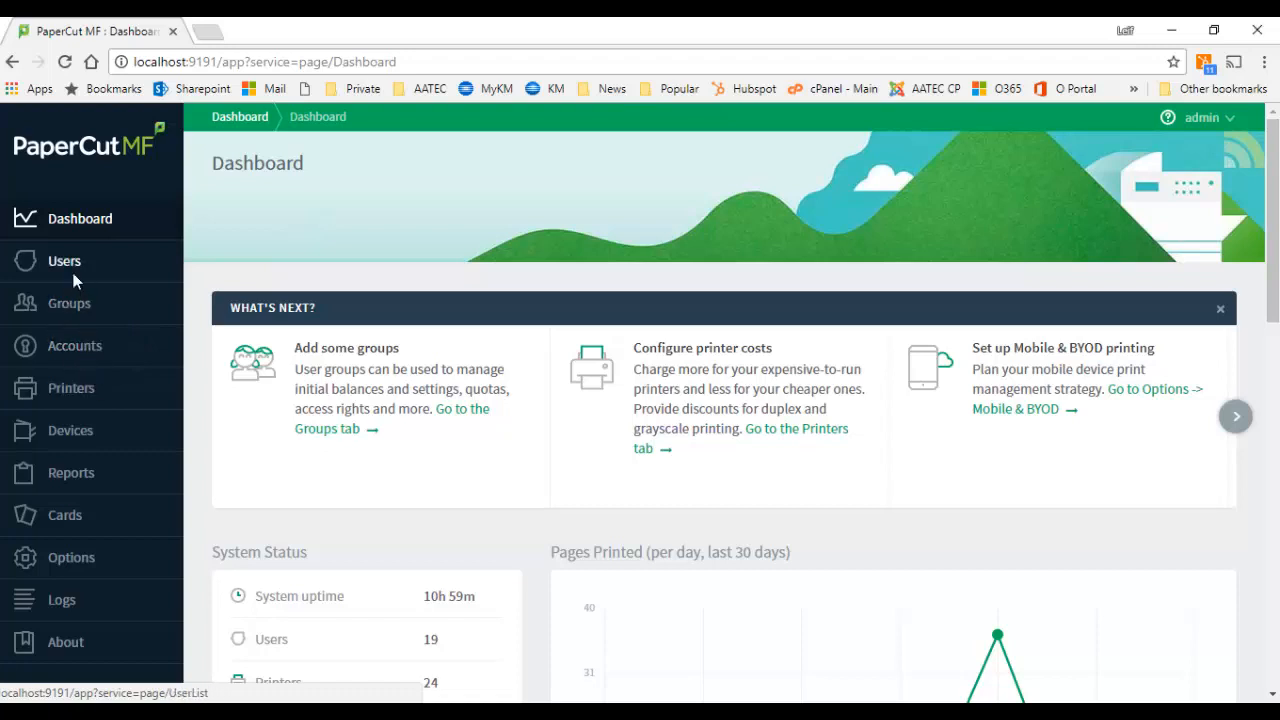
# Show the Users list with account balances, restricted status, pages and jobs.
pyautogui.click(64, 260)
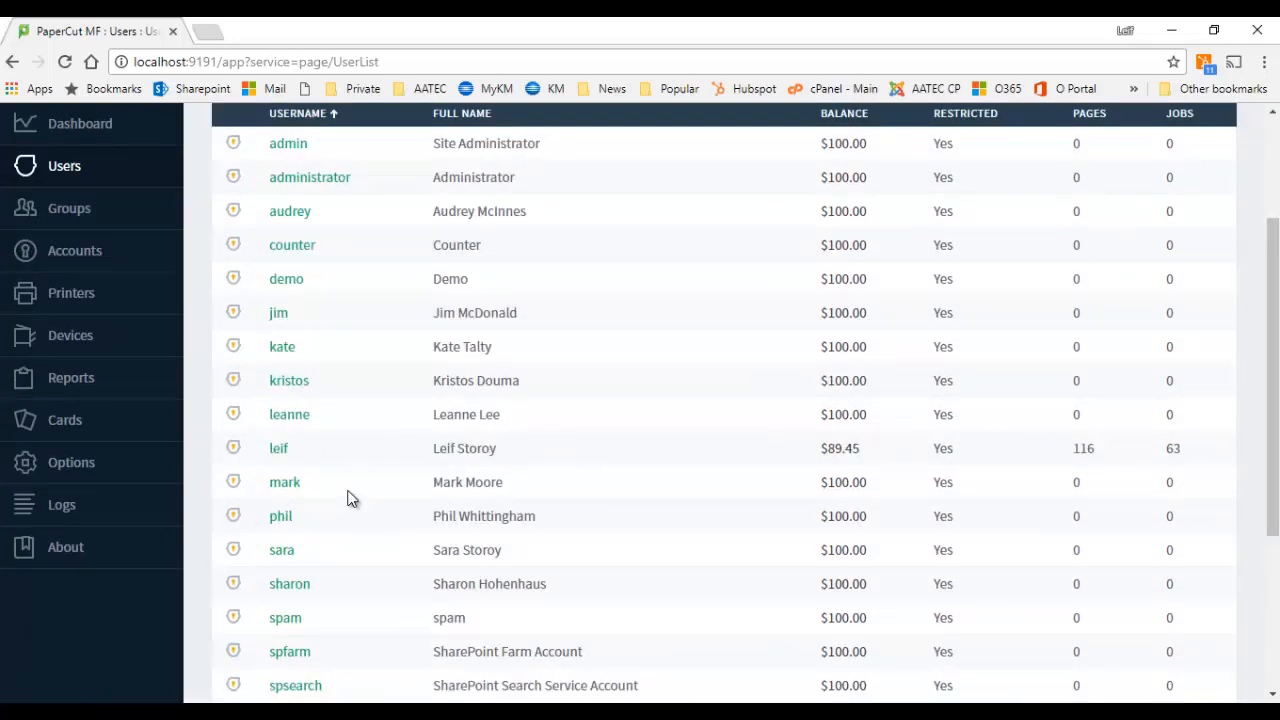
pyautogui.moveTo(340, 420)
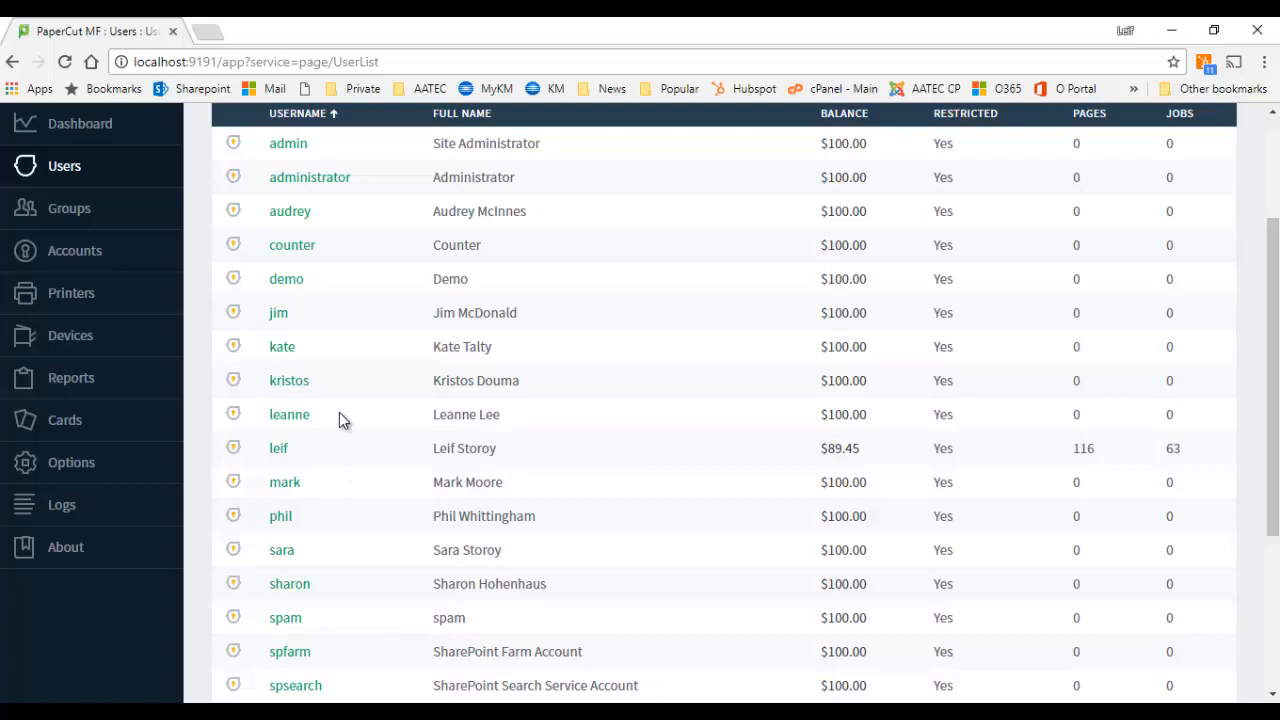
pyautogui.moveTo(288, 450)
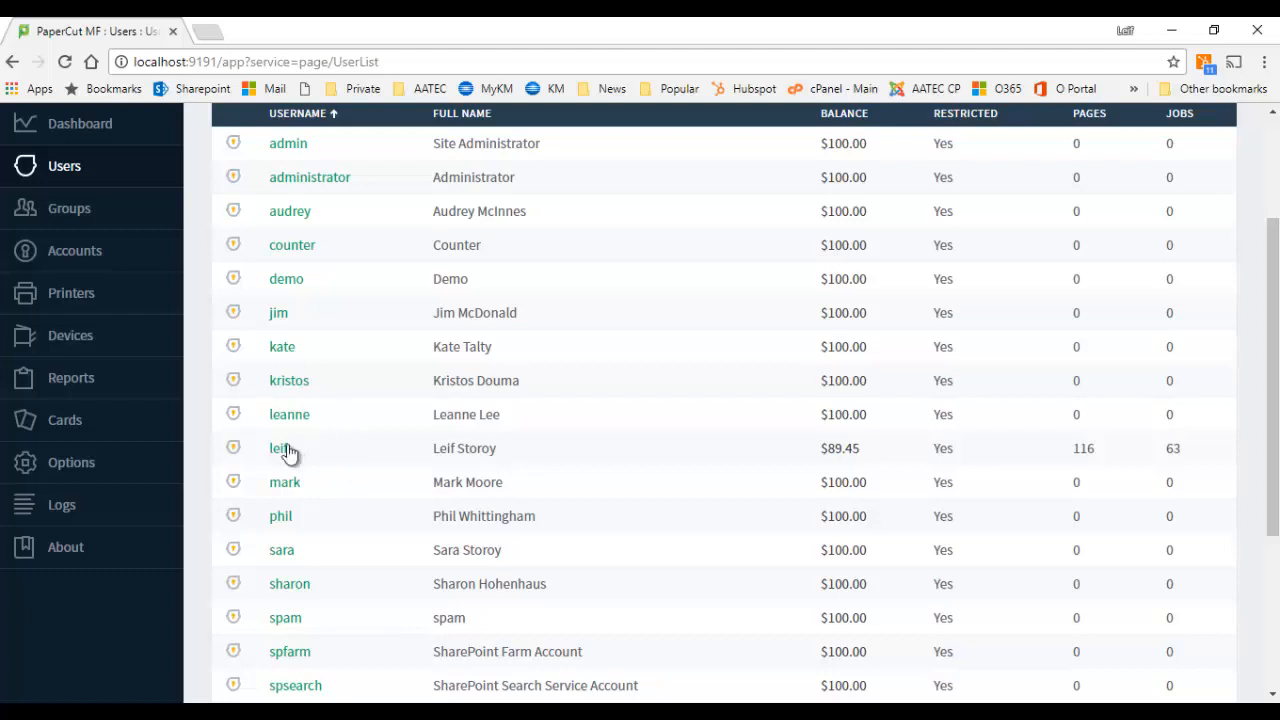
pyautogui.click(280, 448)
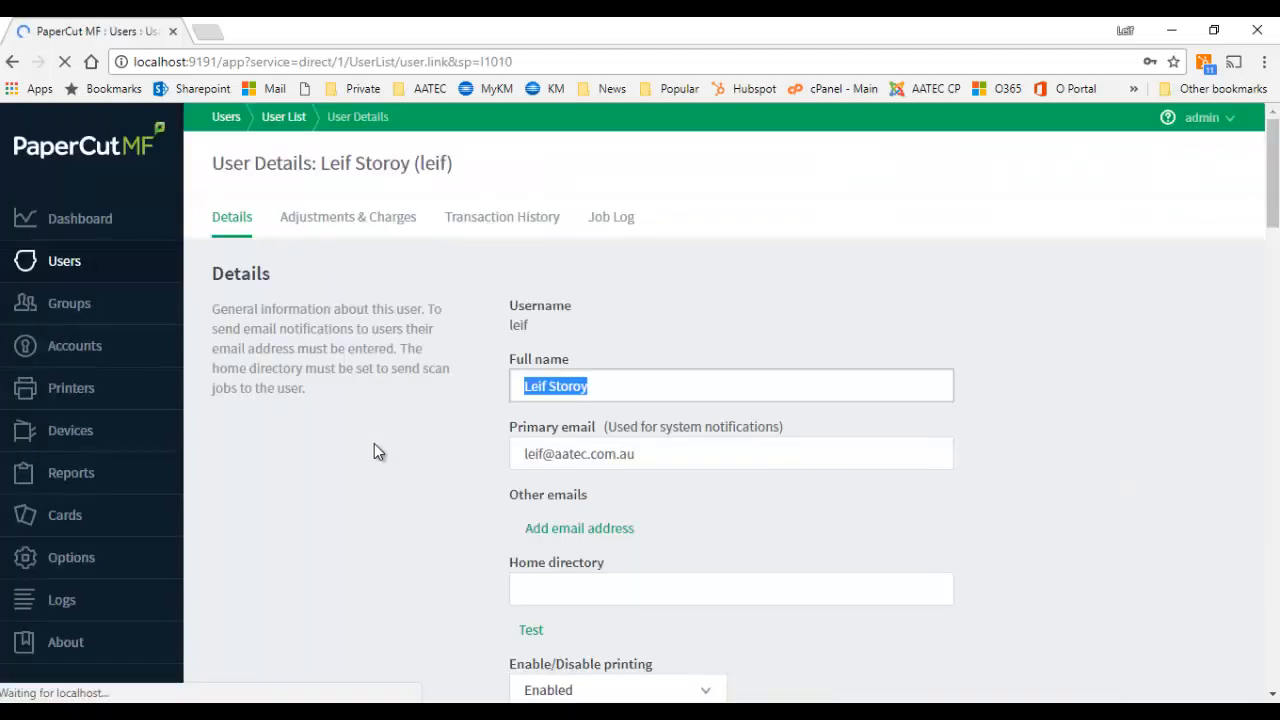
pyautogui.scroll(-3)
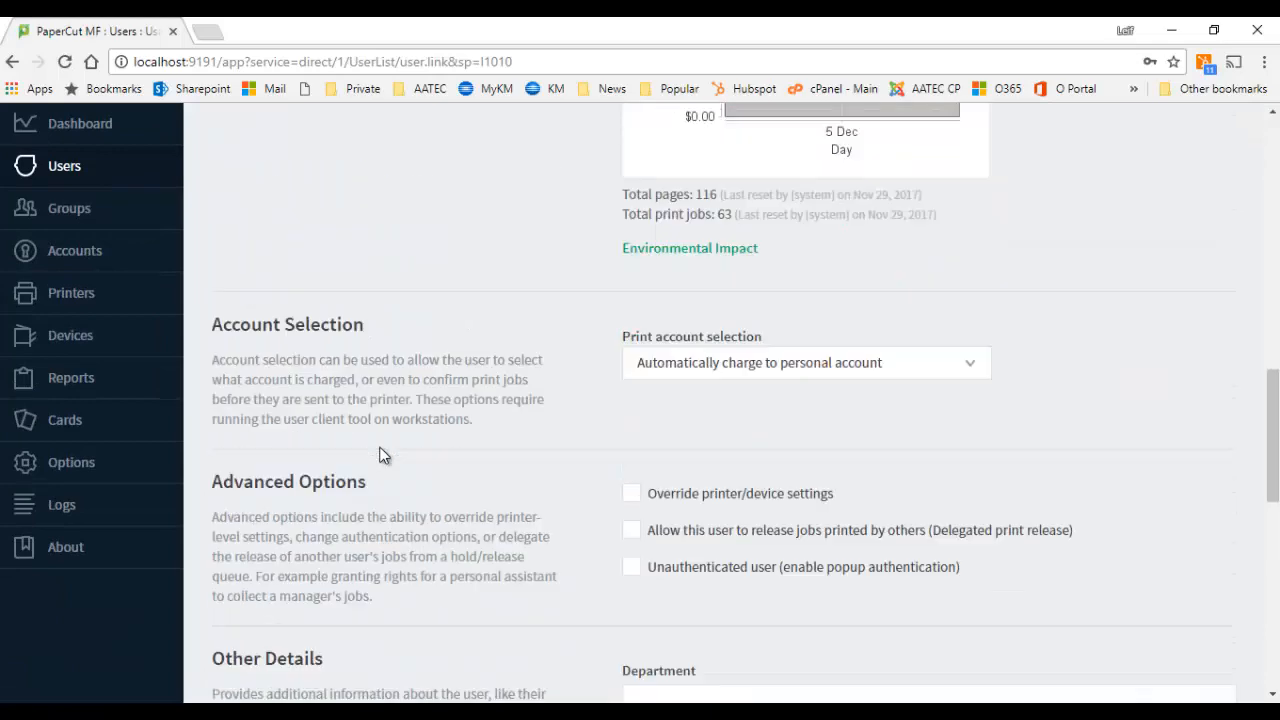
pyautogui.scroll(-3)
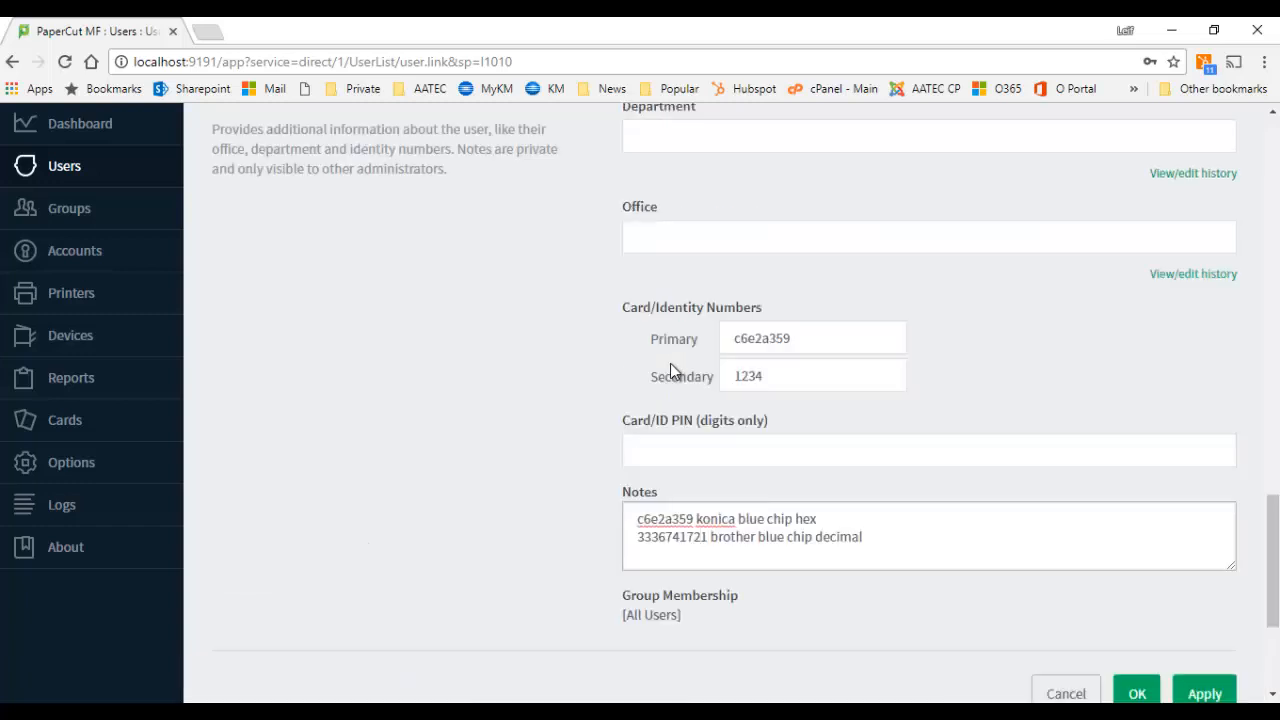
pyautogui.scroll(-3)
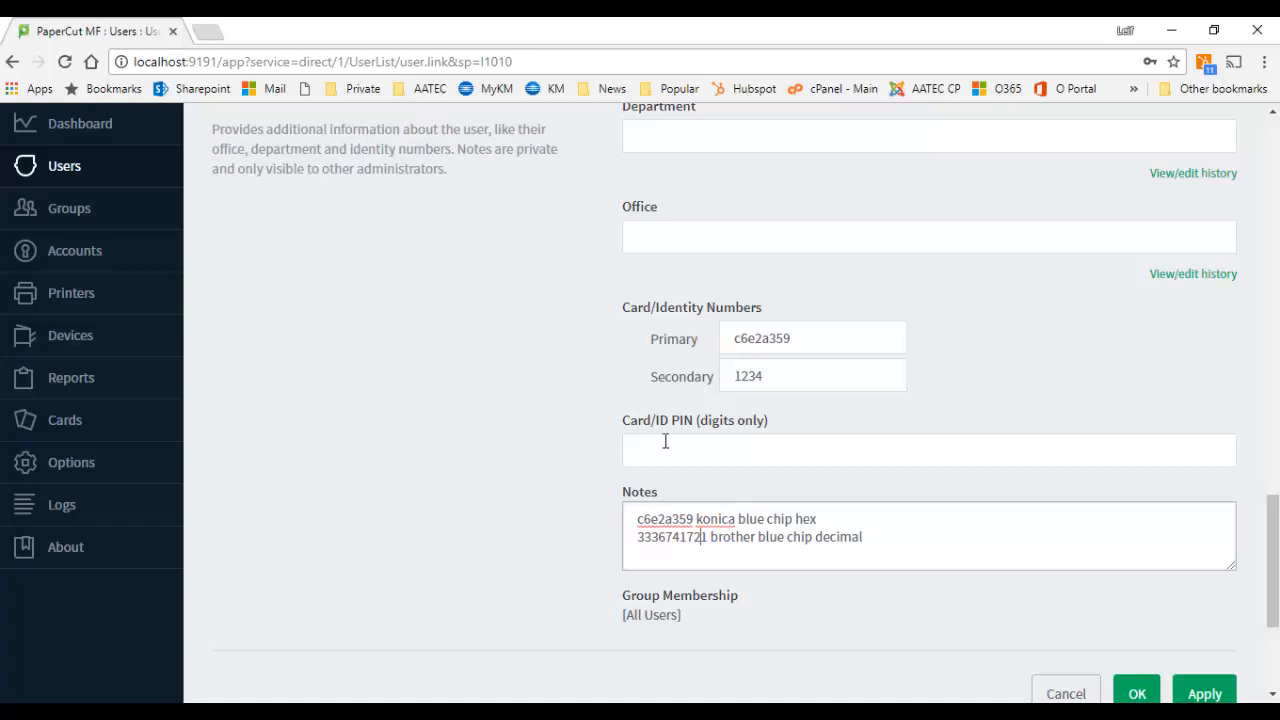
pyautogui.moveTo(700, 364)
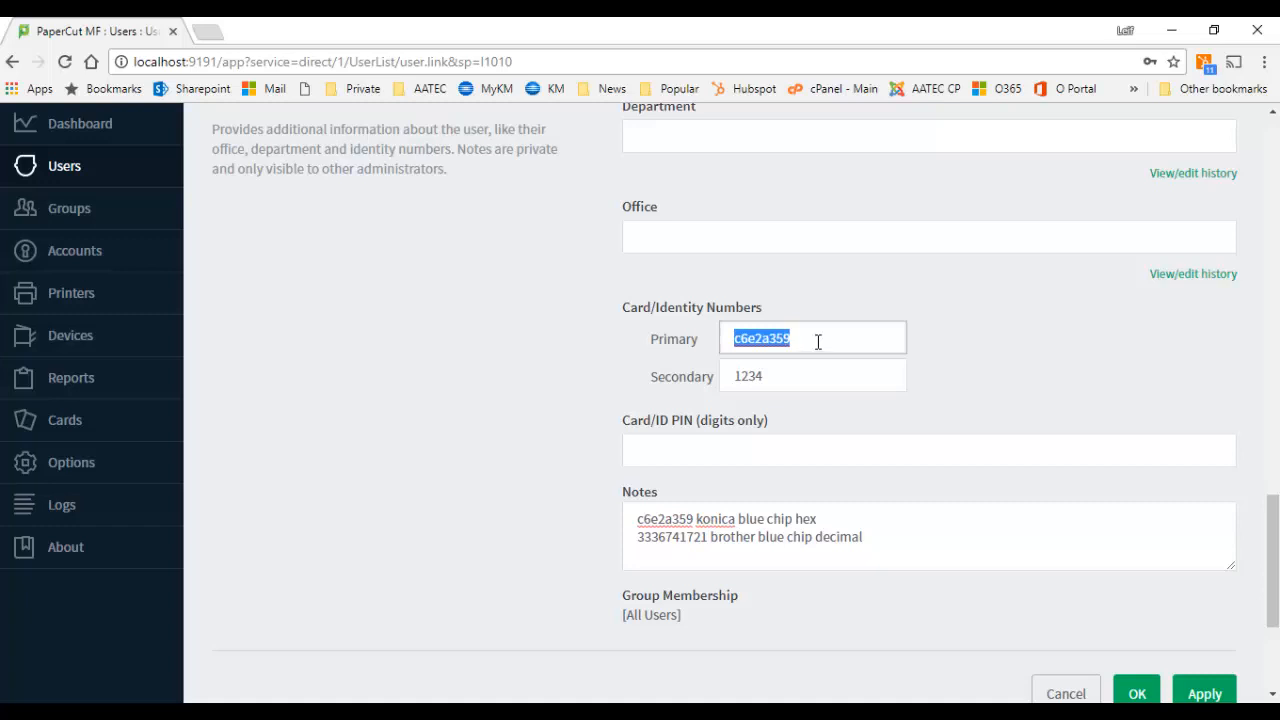
pyautogui.click(696, 338)
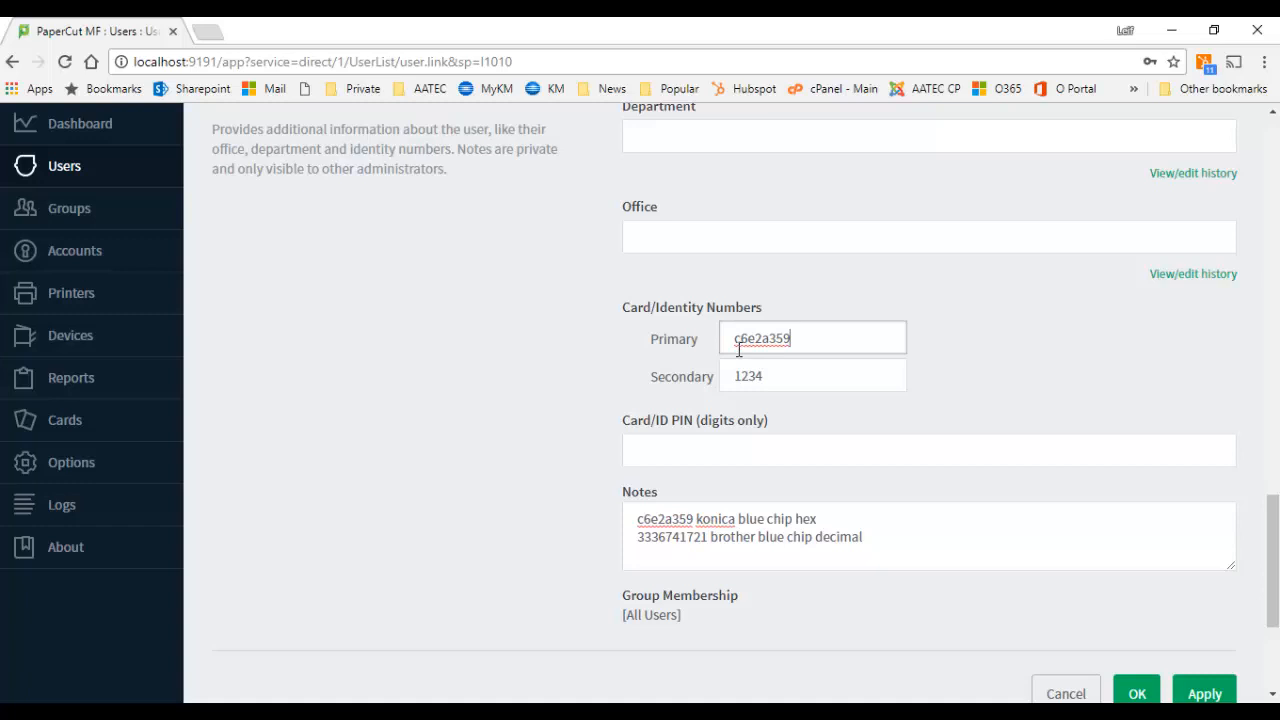
pyautogui.moveTo(644, 388)
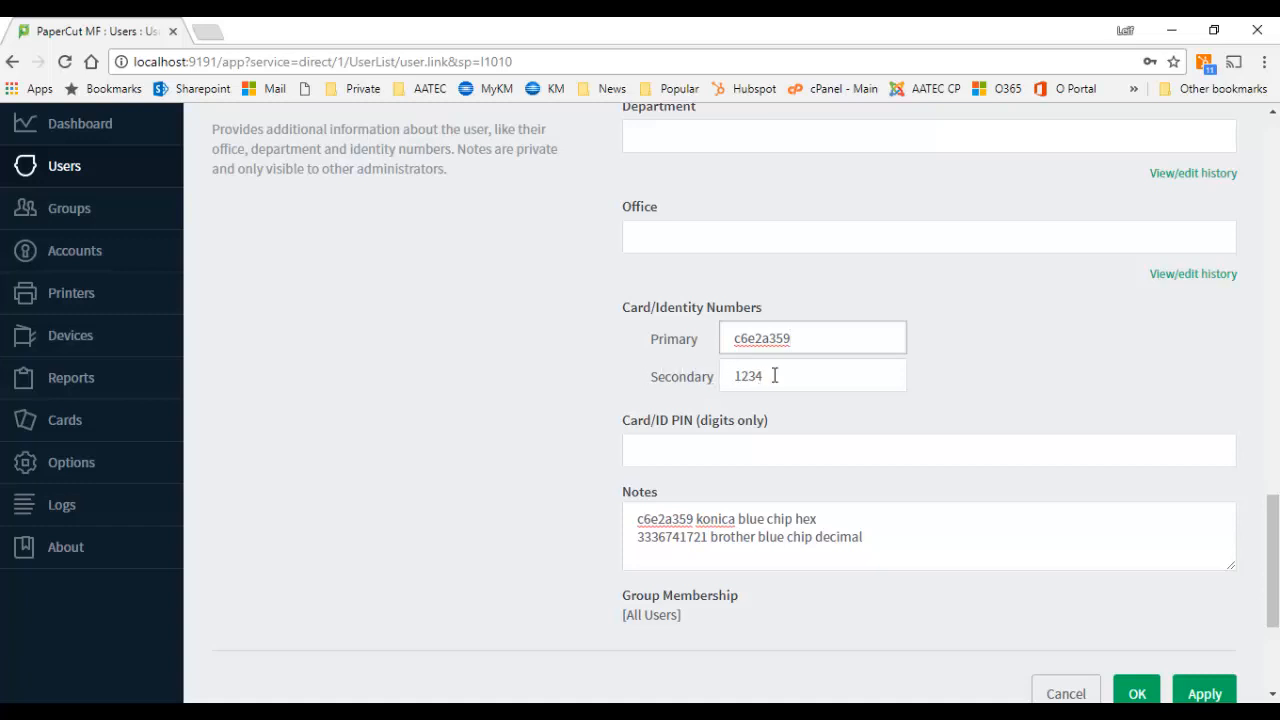
pyautogui.moveTo(112, 284)
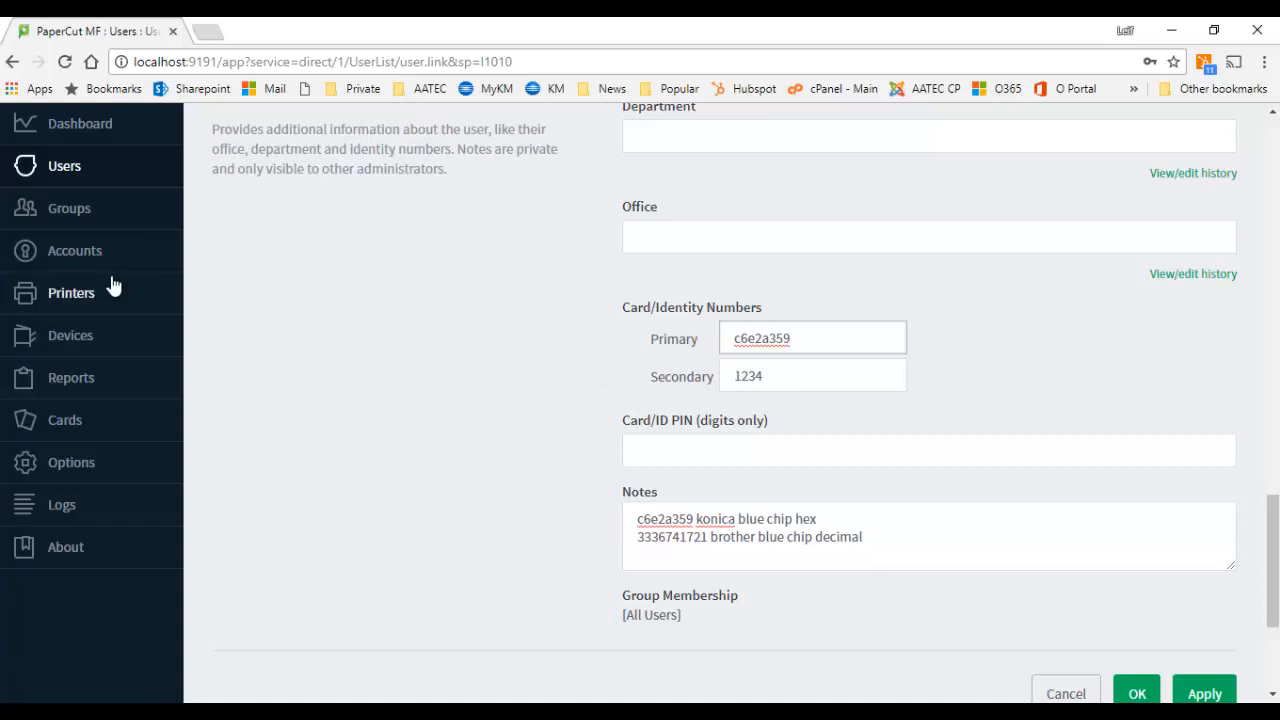
# From Devices > External Device List, show Device Details for device\BrotherShowroom1 (Brother MFC-L9570CDW at 192.168.2.59).
pyautogui.click(70, 336)
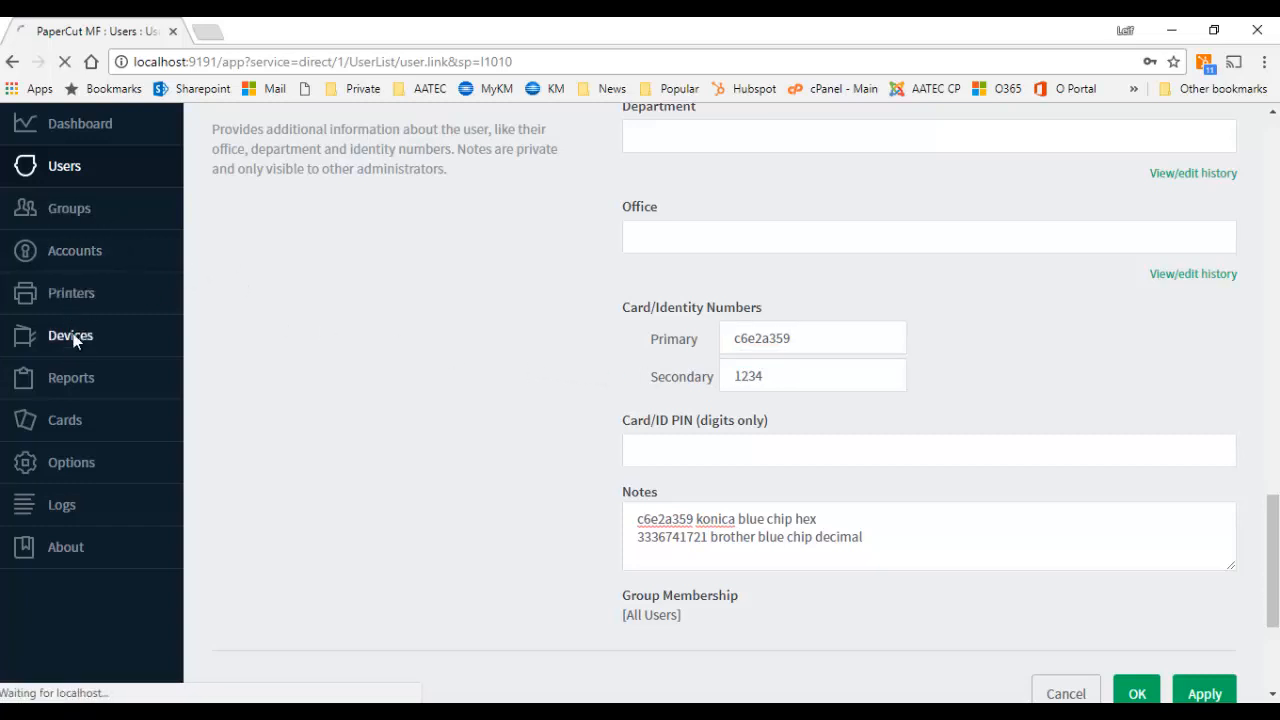
pyautogui.click(70, 336)
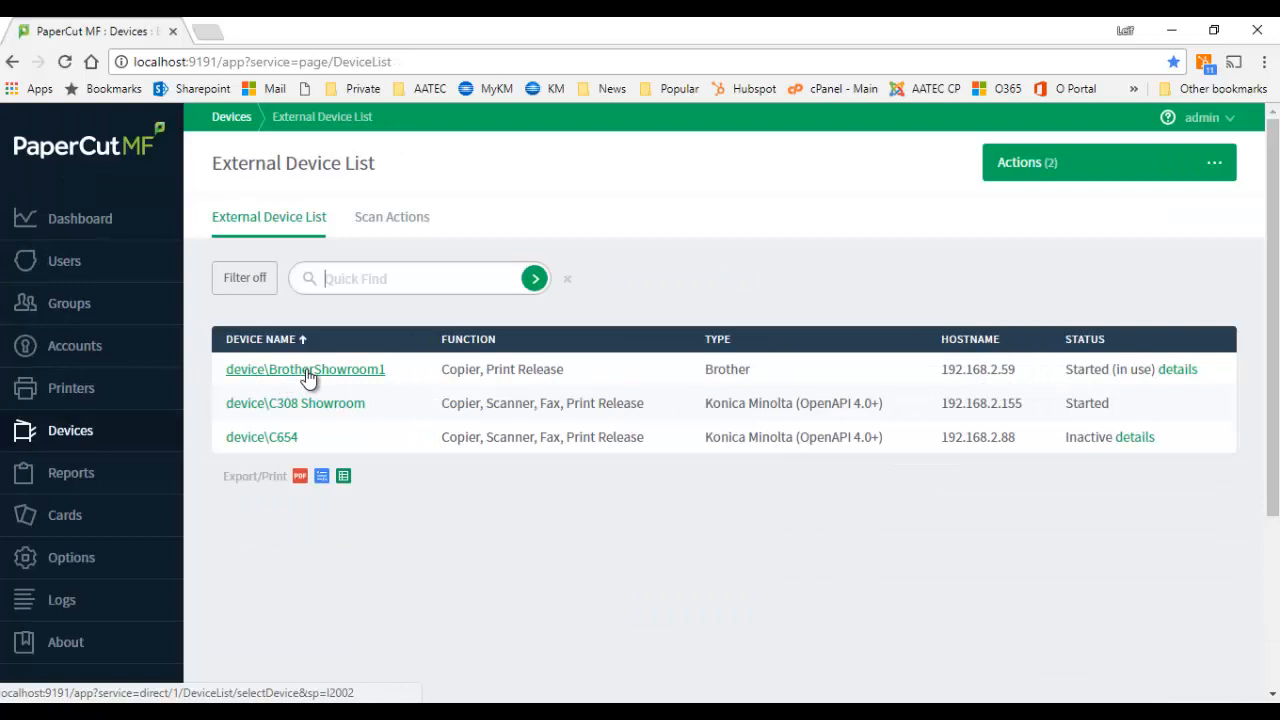
pyautogui.moveTo(764, 420)
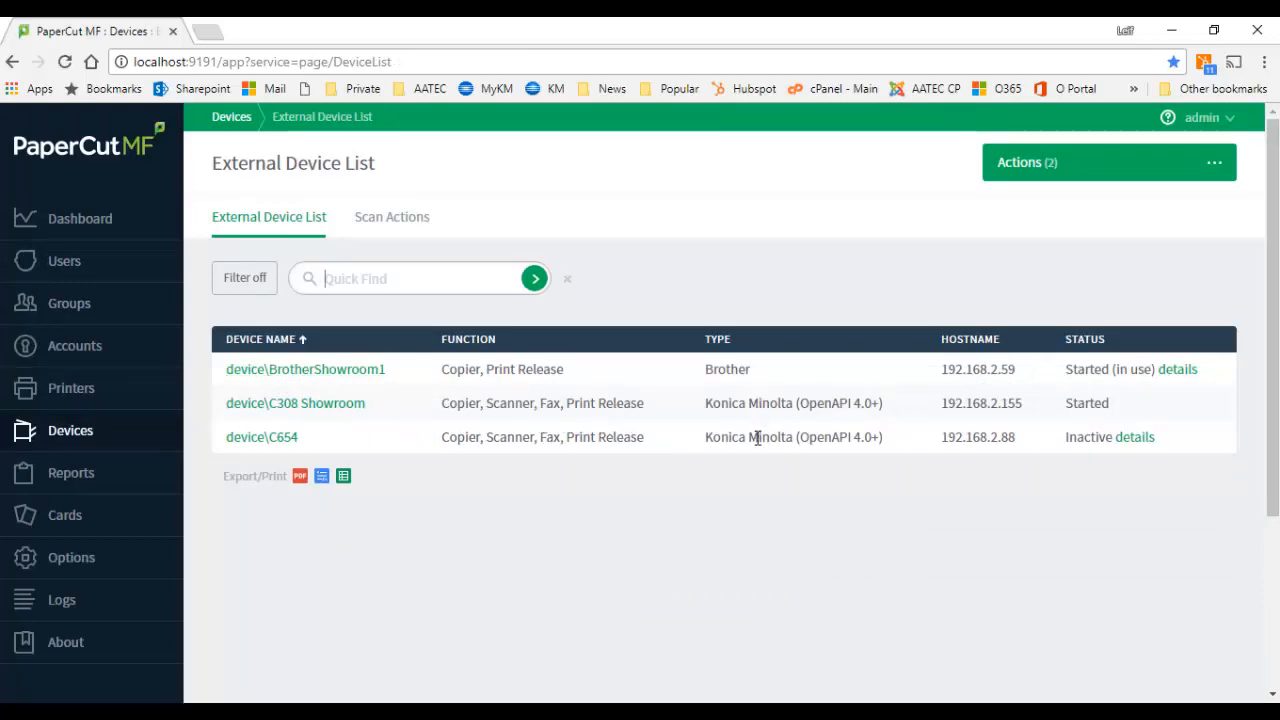
pyautogui.moveTo(744, 424)
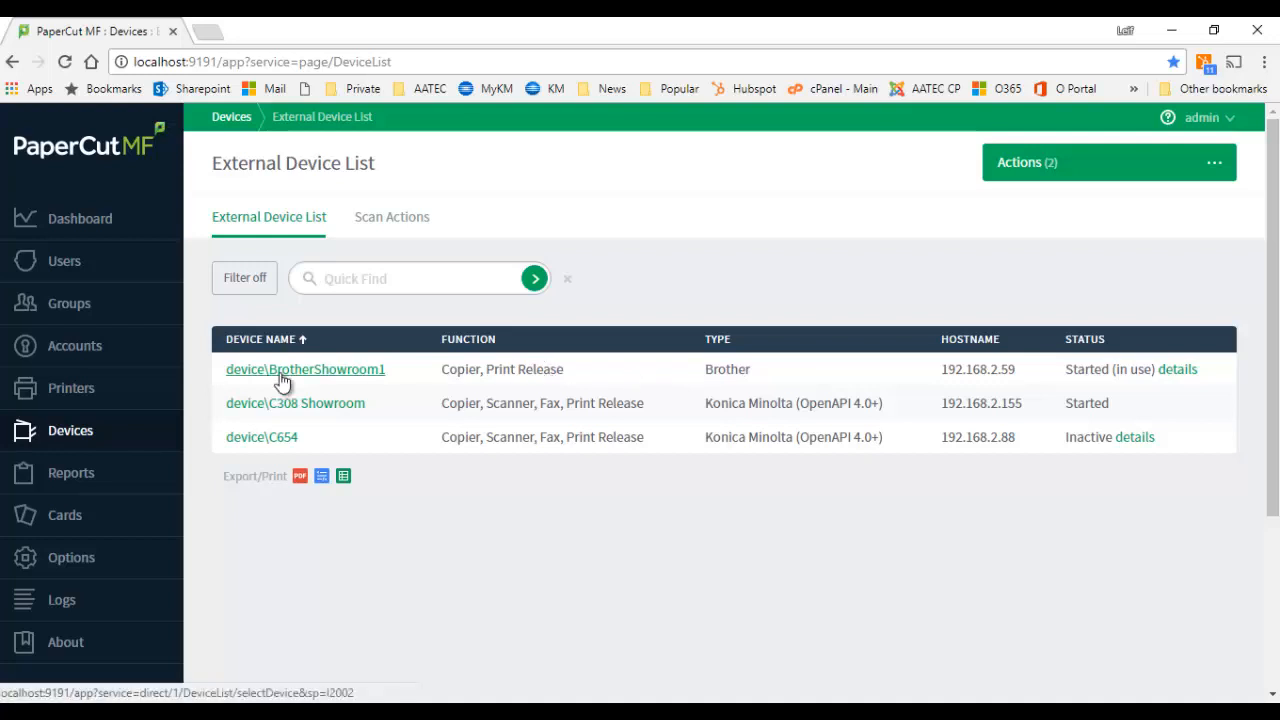
pyautogui.click(304, 368)
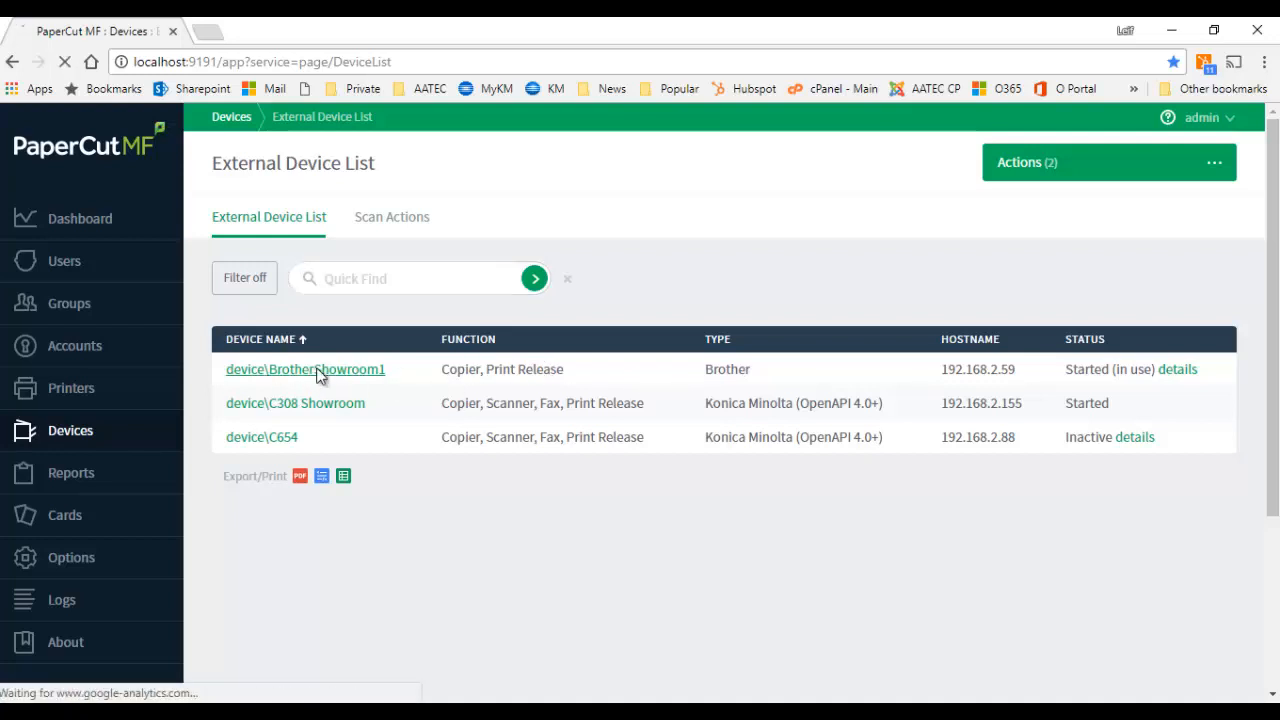
pyautogui.click(304, 368)
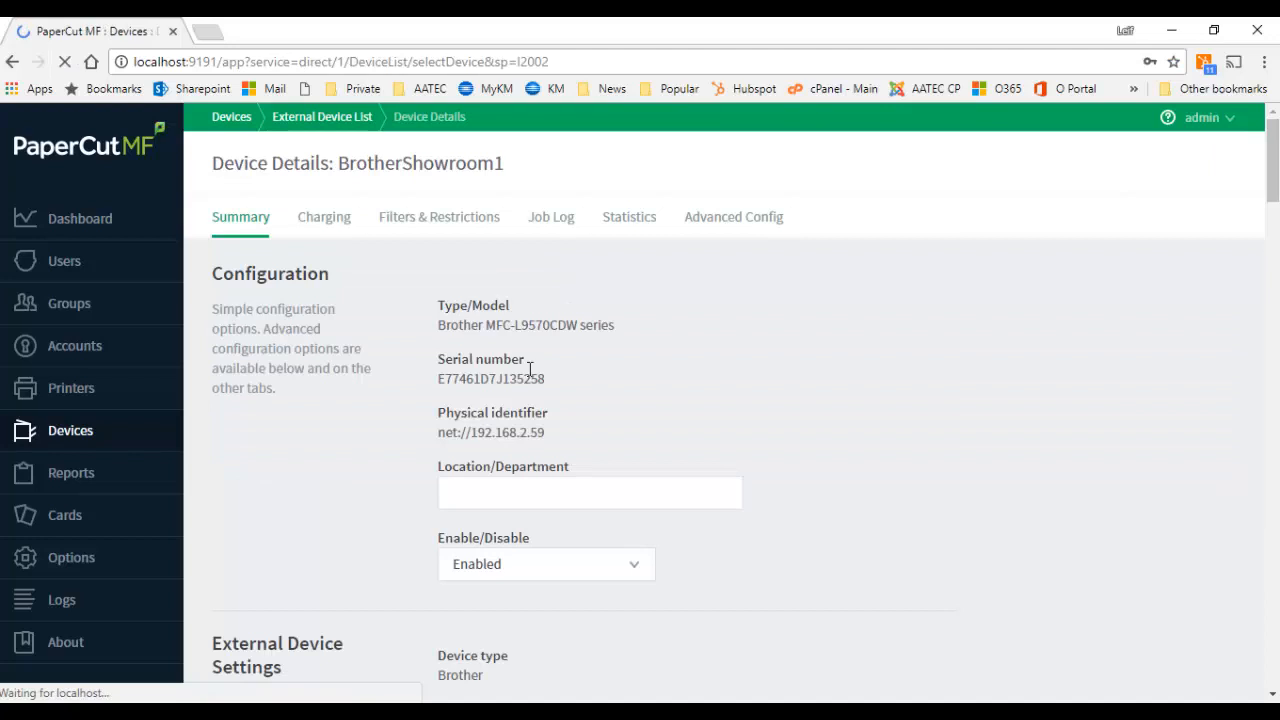
# Show Advanced Config filtered to 'converter', revealing ext-device.card-no-converter = dec2hex.
pyautogui.click(732, 216)
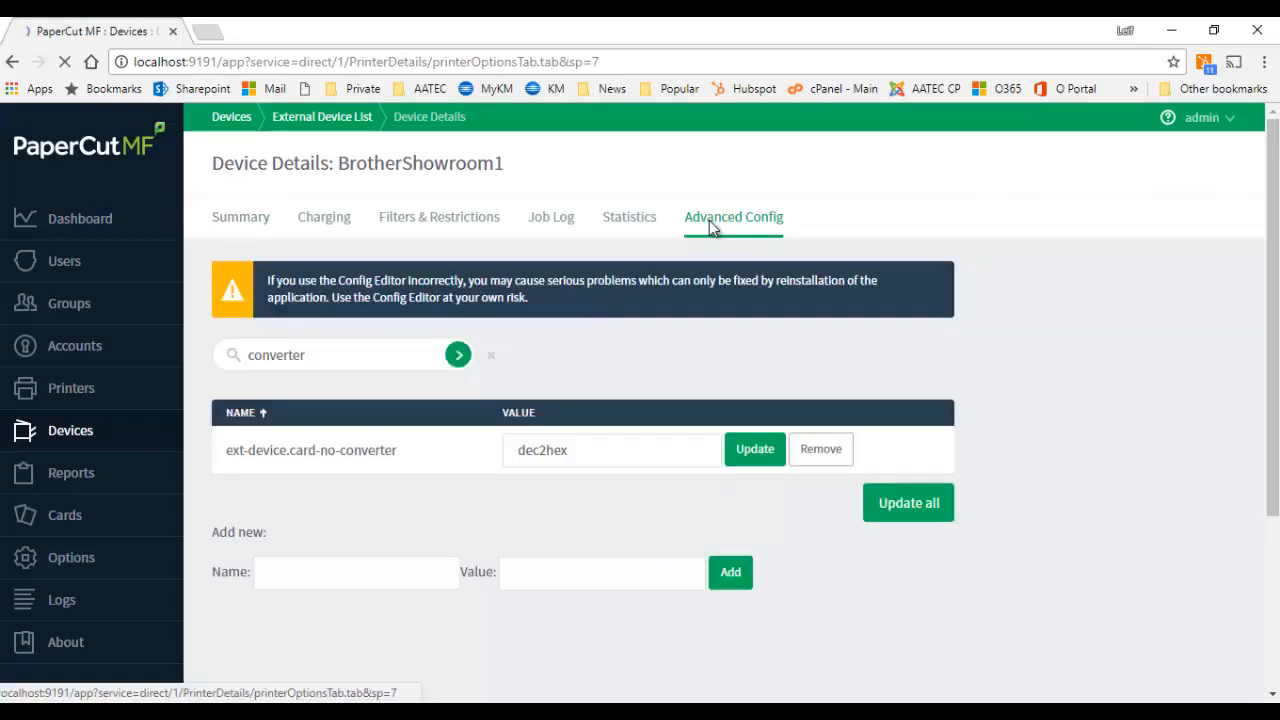
pyautogui.scroll(-3)
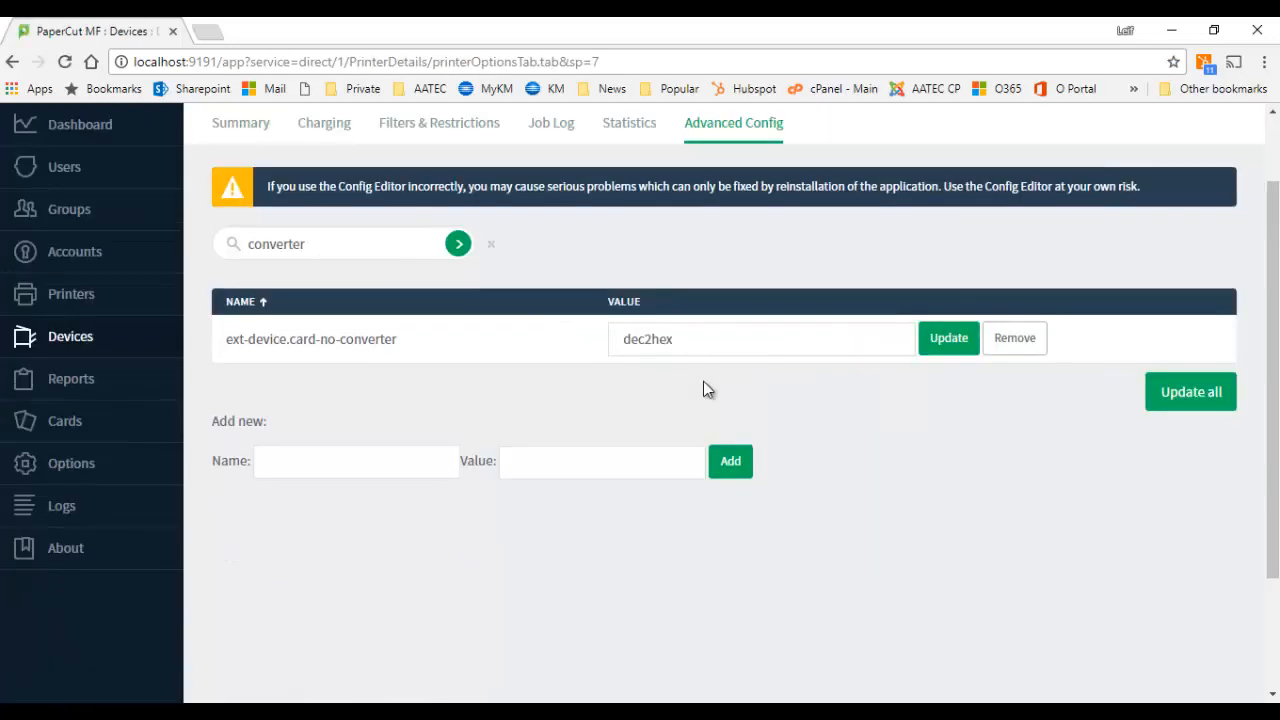
pyautogui.scroll(-3)
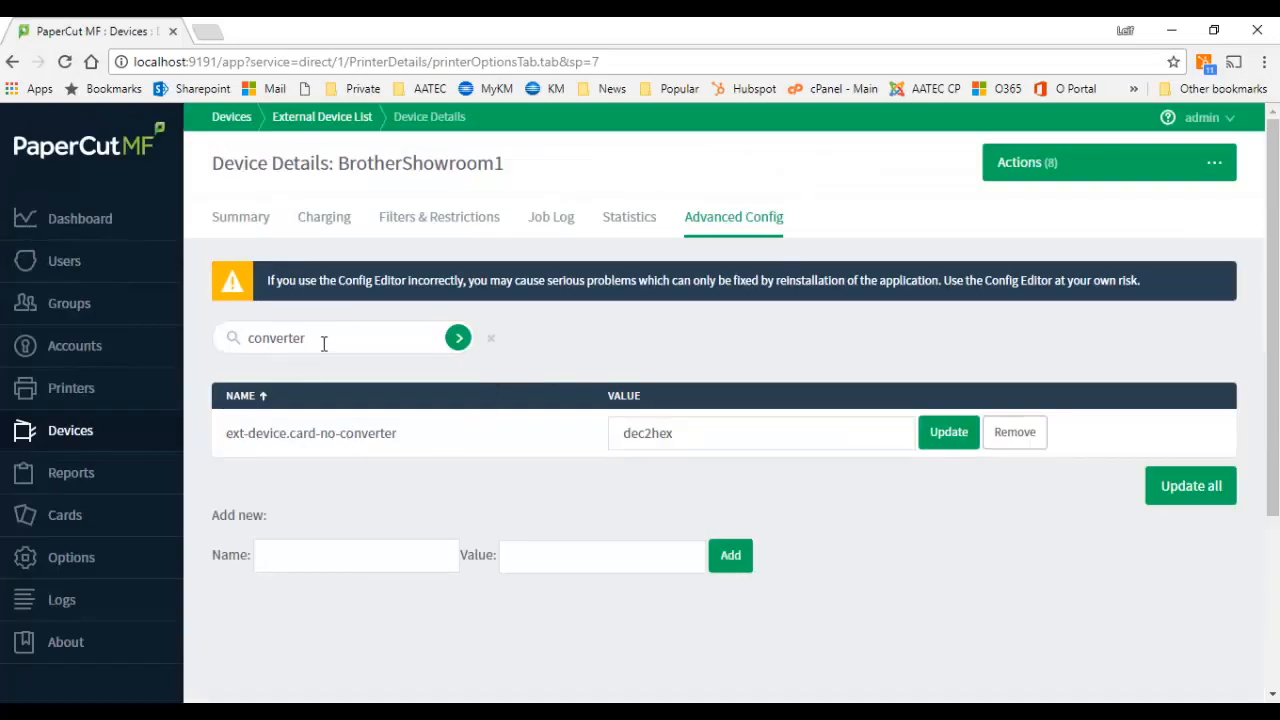
pyautogui.click(492, 336)
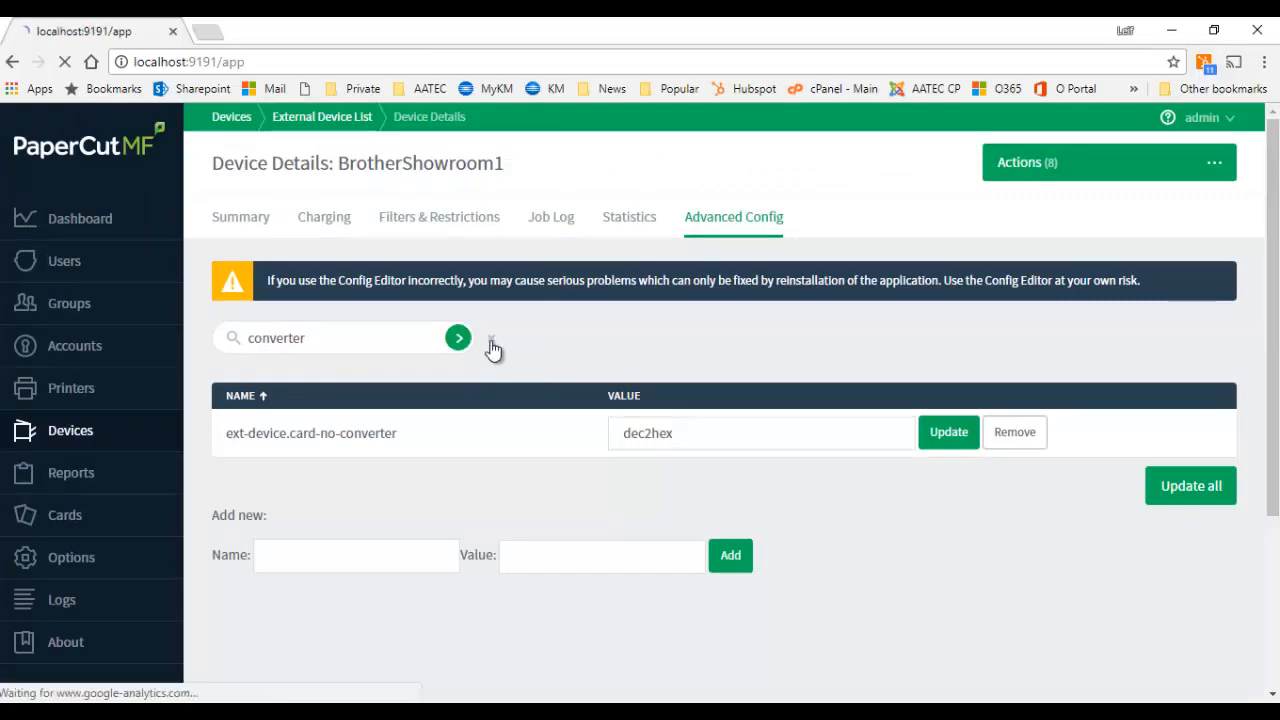
# Clear the Quick Find filter and highlight ext-device.card-no-converter beside its dec2hex value in the full list.
pyautogui.click(492, 336)
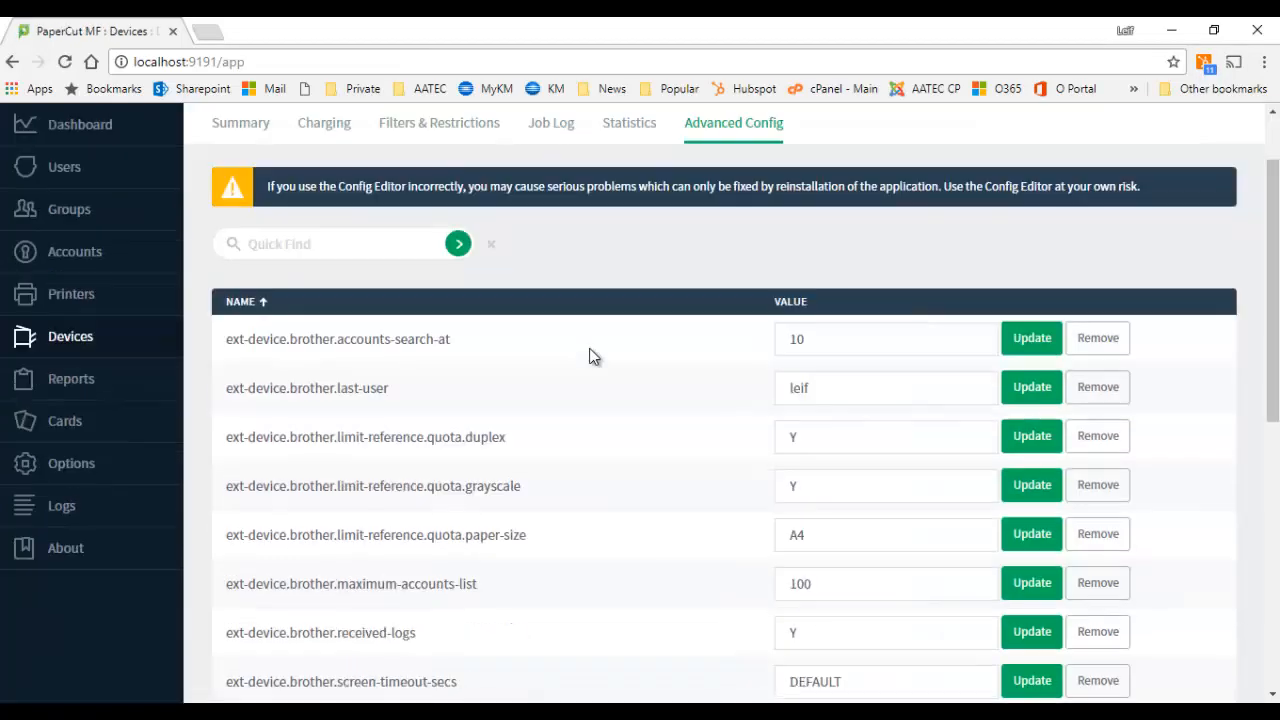
pyautogui.scroll(-3)
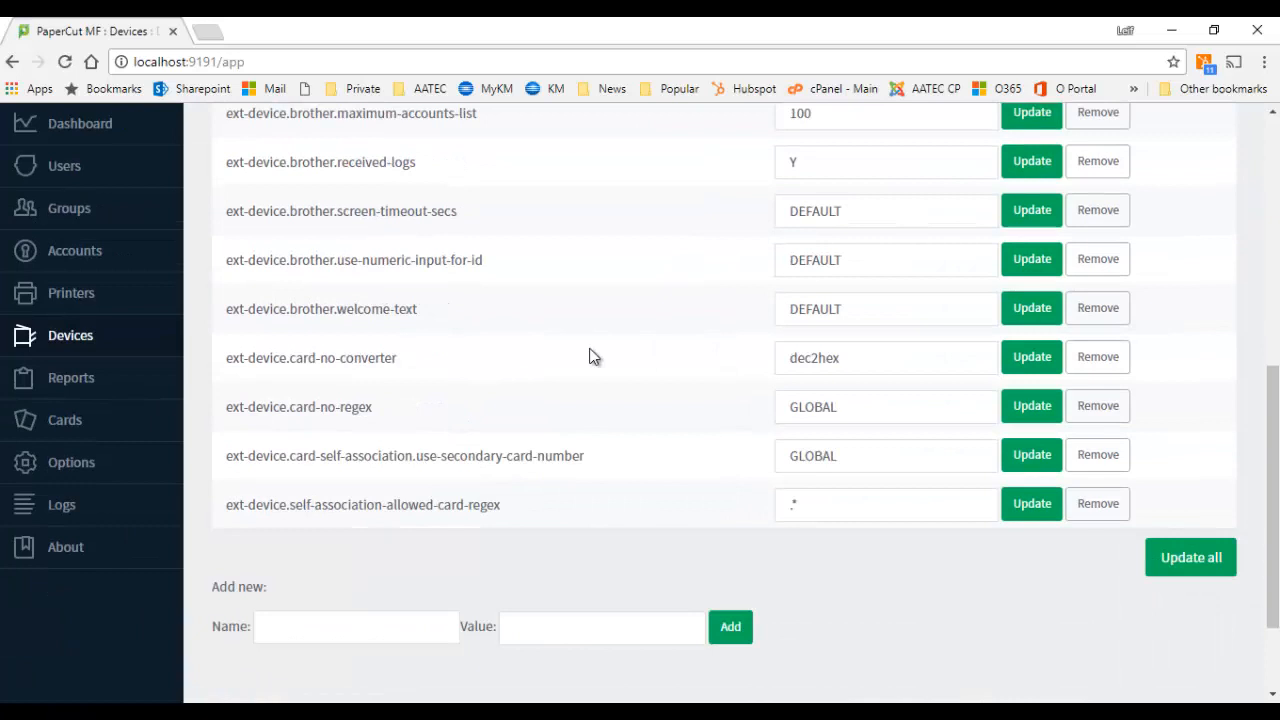
pyautogui.moveTo(262, 432)
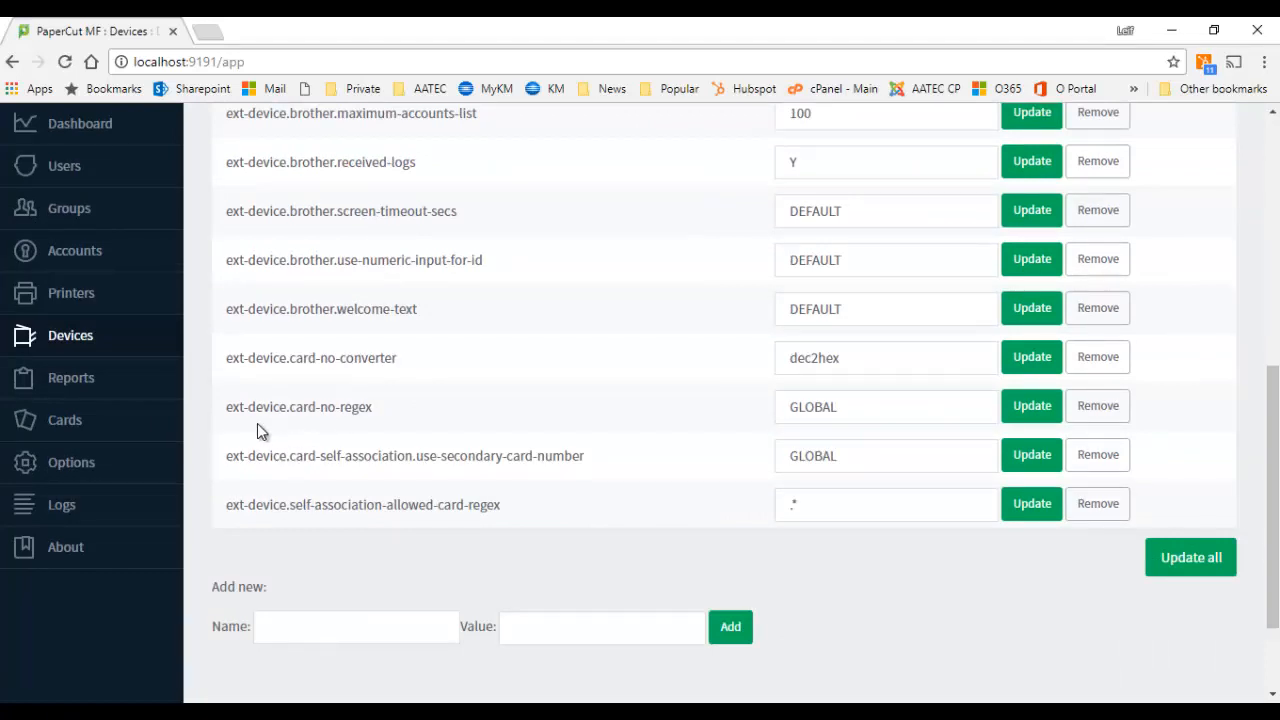
pyautogui.moveTo(230, 356)
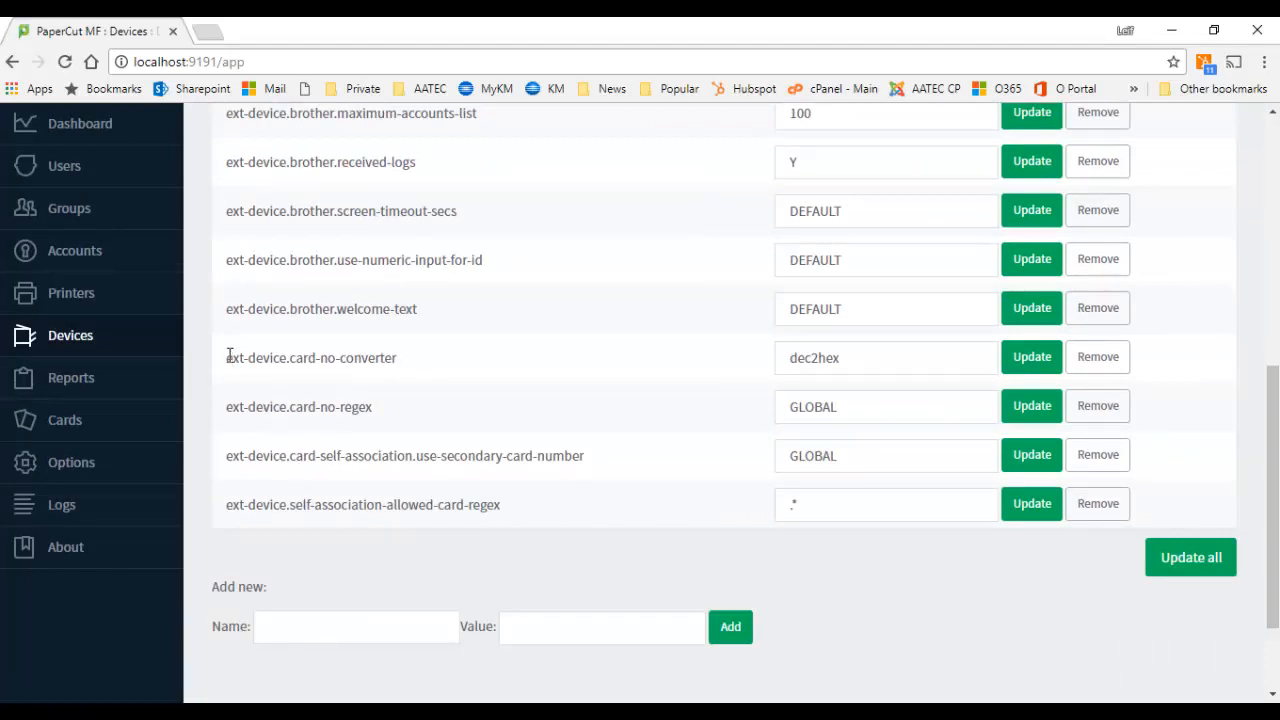
pyautogui.doubleClick(312, 356)
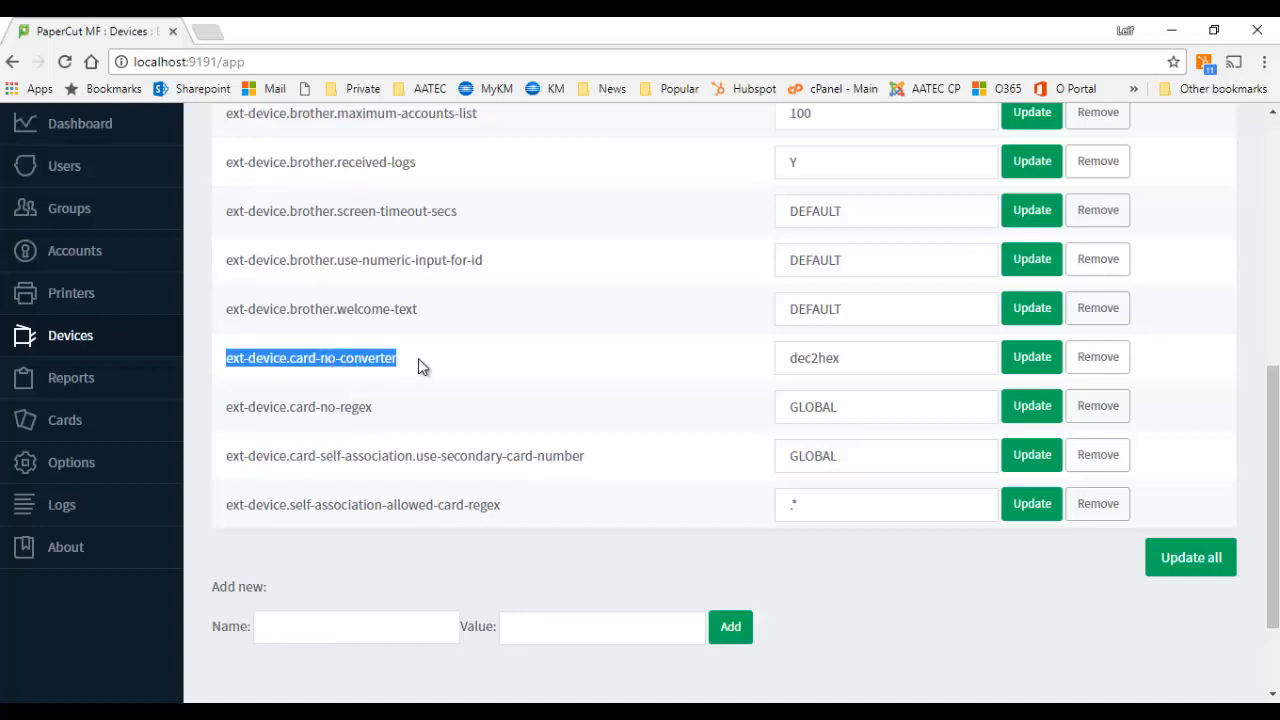
pyautogui.moveTo(688, 358)
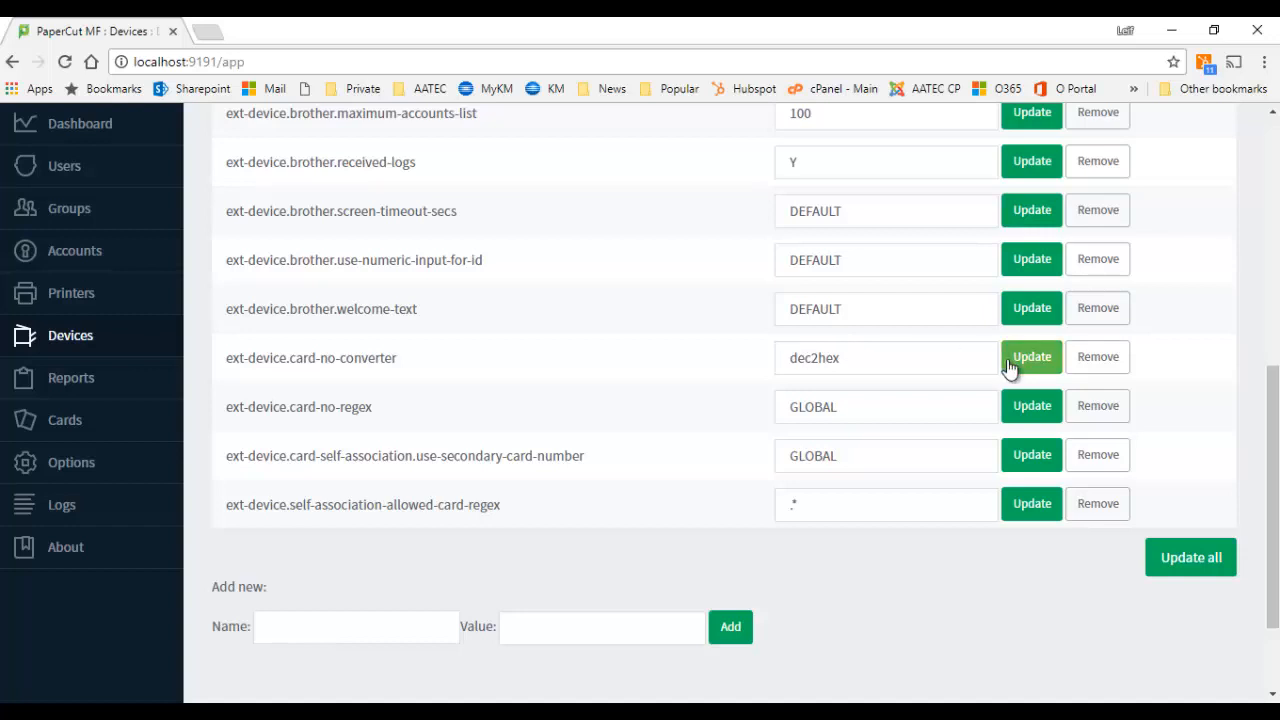
pyautogui.moveTo(764, 364)
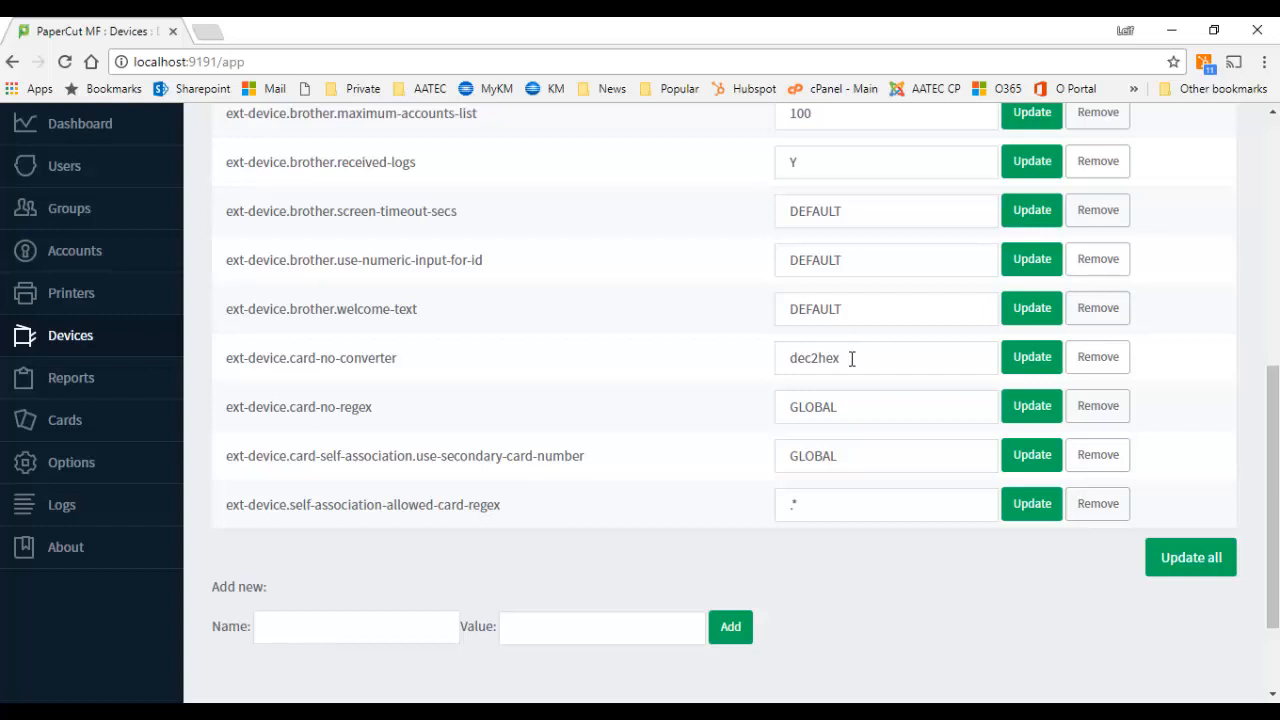
pyautogui.moveTo(808, 352)
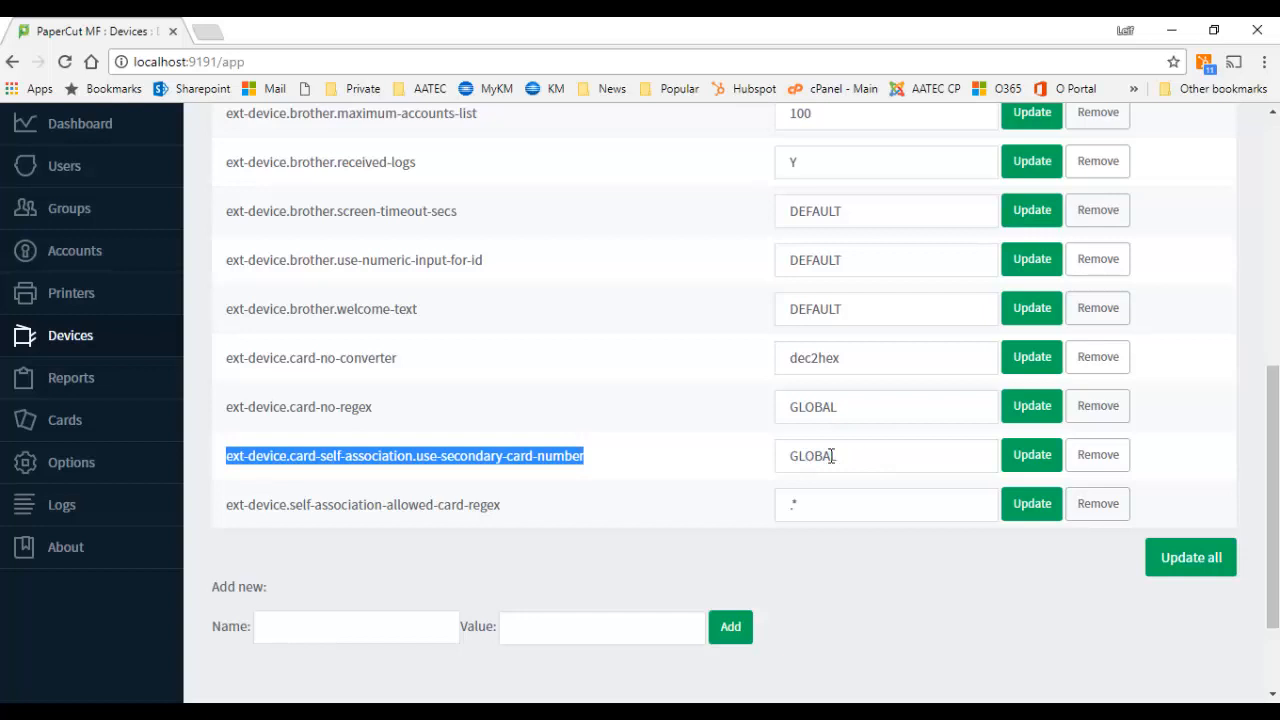
pyautogui.moveTo(400, 436)
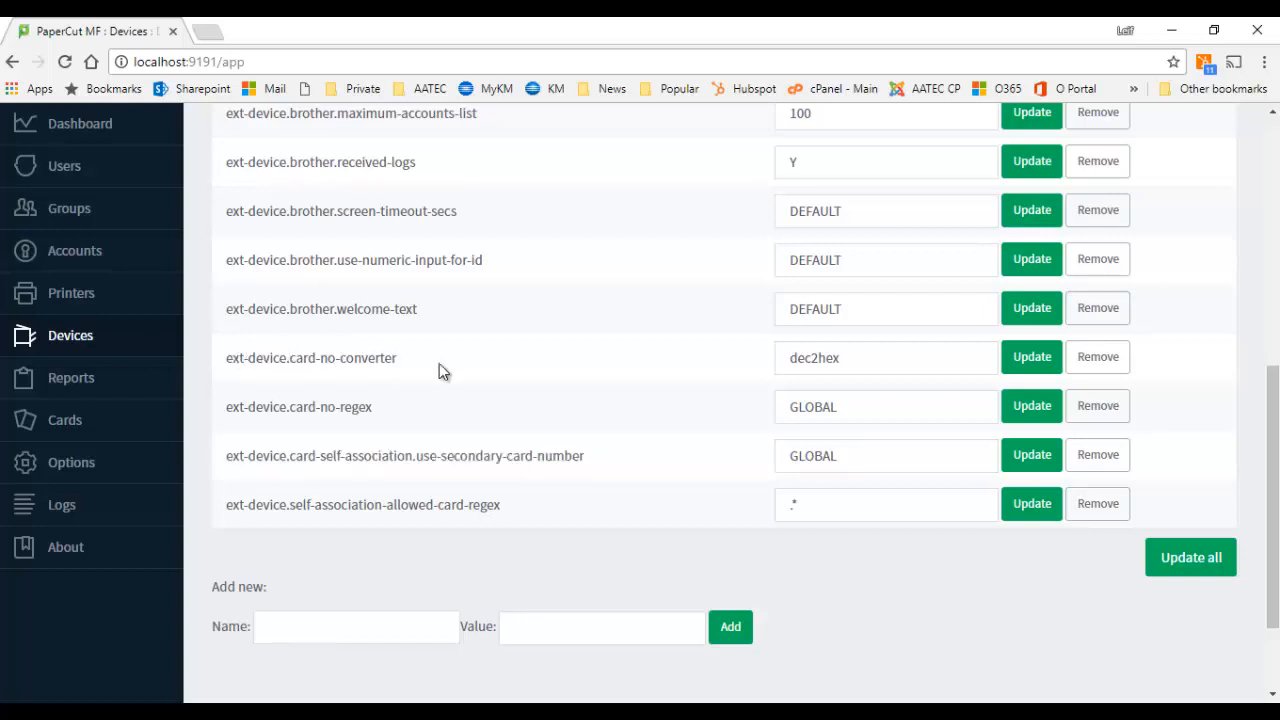
pyautogui.moveTo(764, 372)
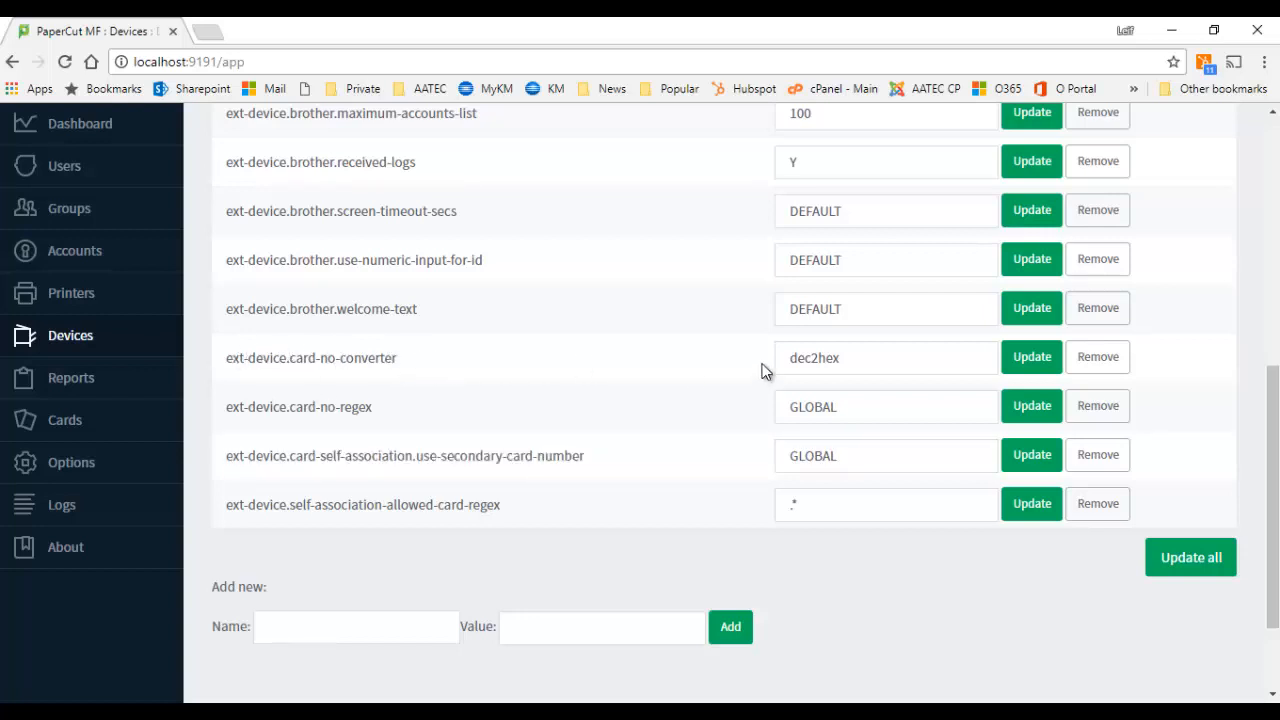